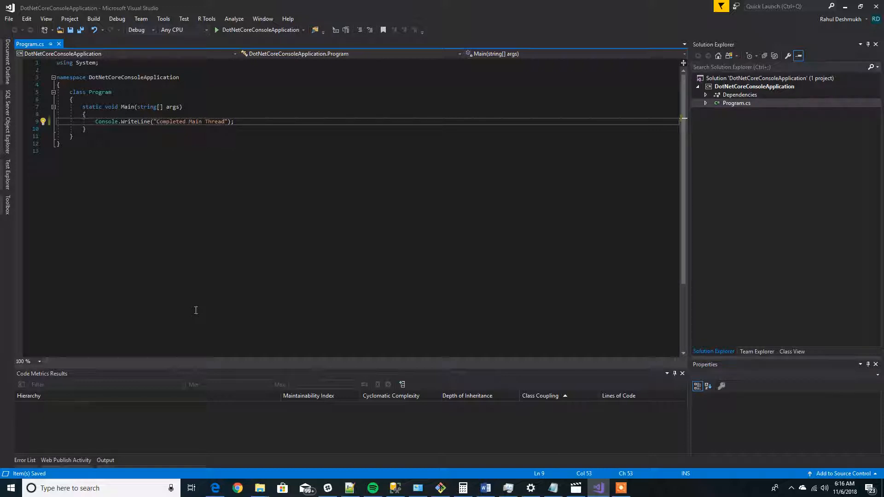
{"action": "mouse_move", "coordinate": [201, 310]}
{"action": "type", "text": "usin"}
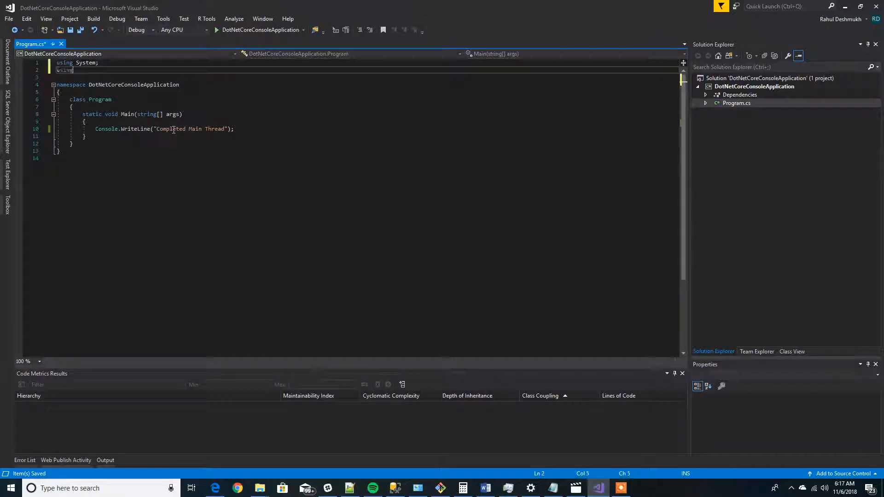
- Import System.Threading and System.Threading.Tasks below 'using System;' in Program.cs
{"action": "type", "text": "System"}
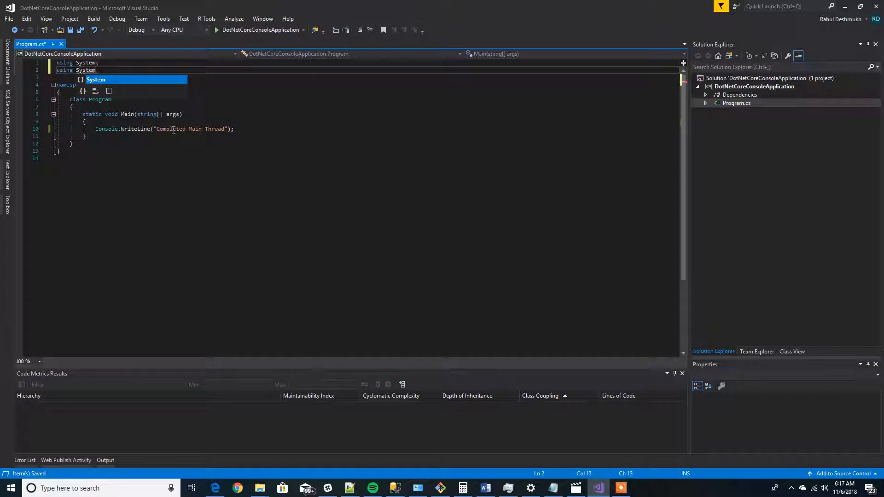
{"action": "type", "text": "."}
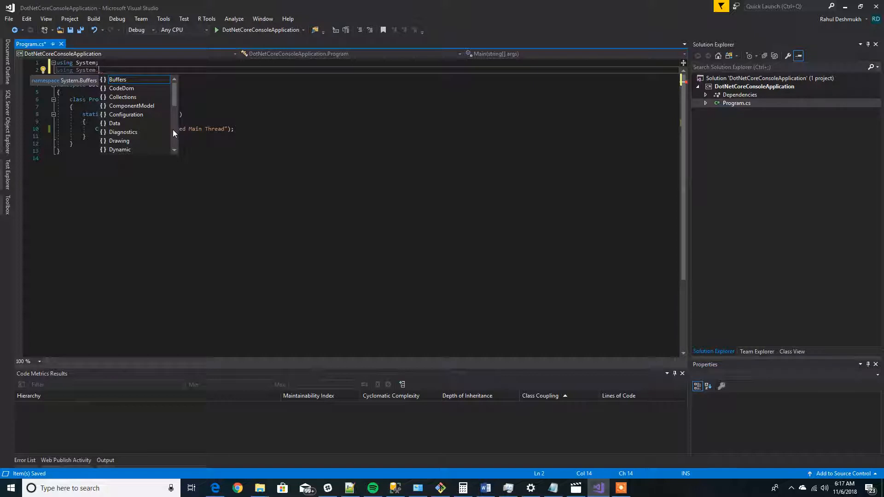
{"action": "type", "text": "Threading;"}
{"action": "type", "text": "using System.Threading.Tasks;"}
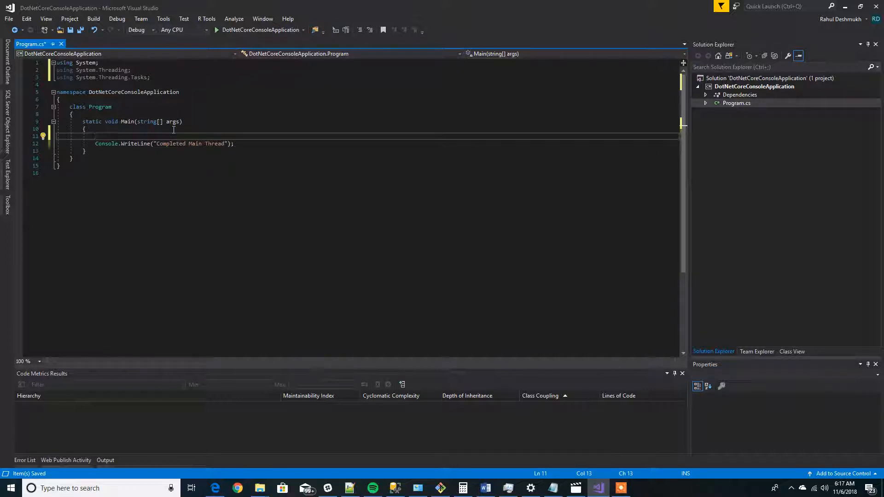
- Declare var task assigned from Task.Factory.StartNew with a lambda body
{"action": "type", "text": "var"}
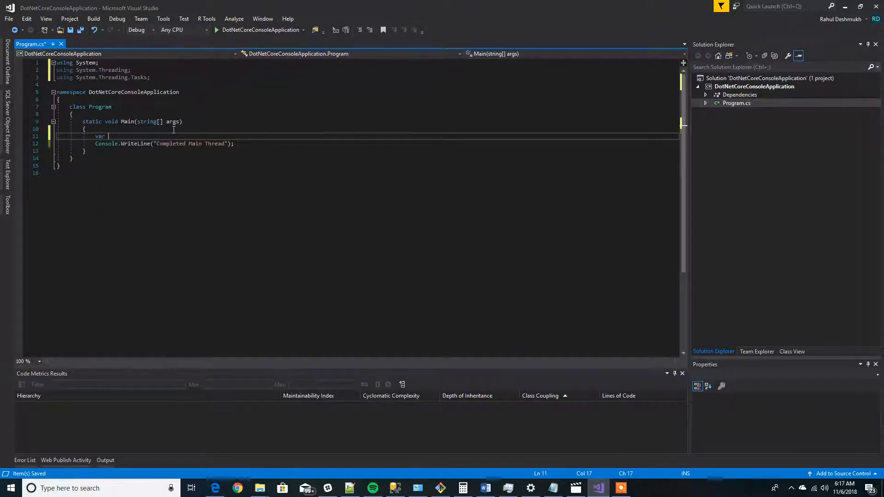
{"action": "type", "text": "task"}
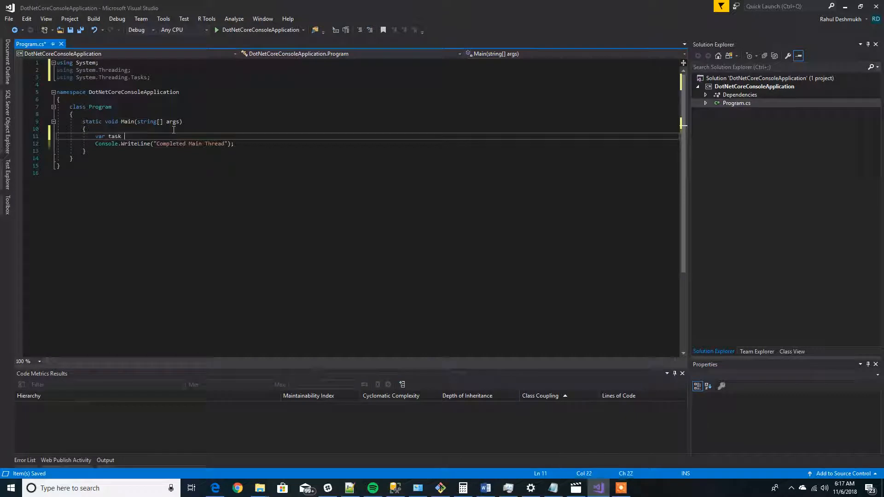
{"action": "type", "text": "="}
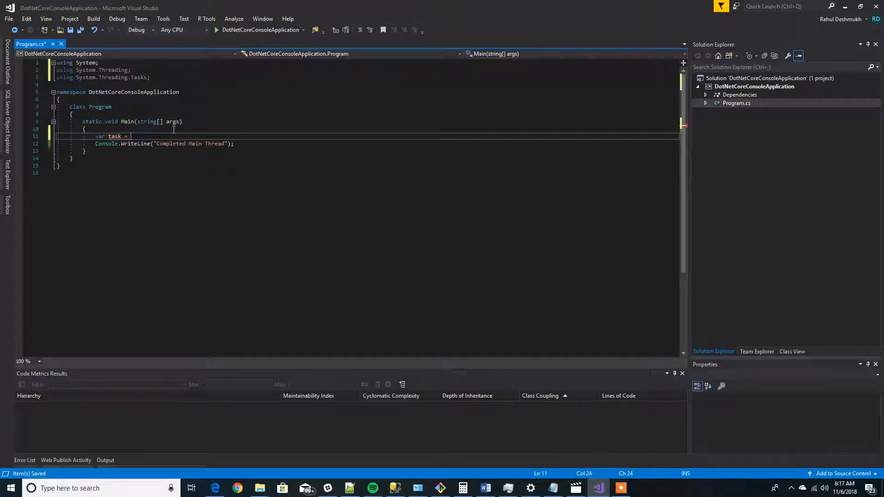
{"action": "type", "text": "Tas"}
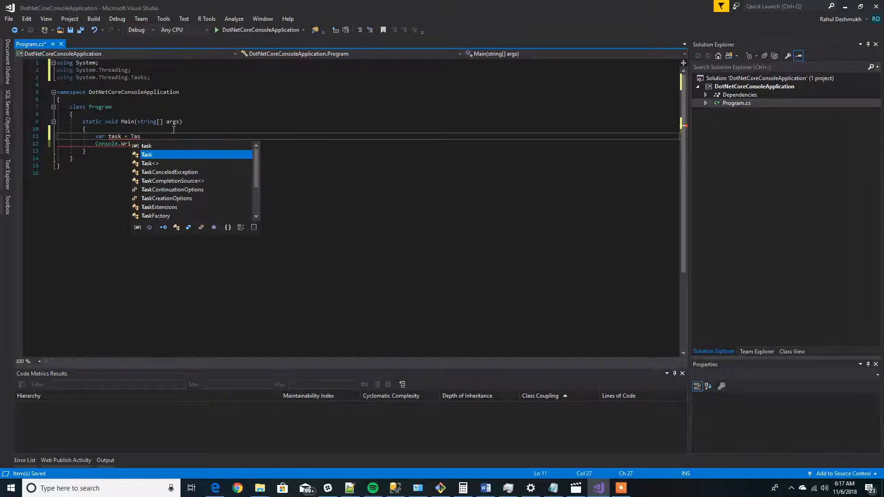
{"action": "type", "text": ".fa"}
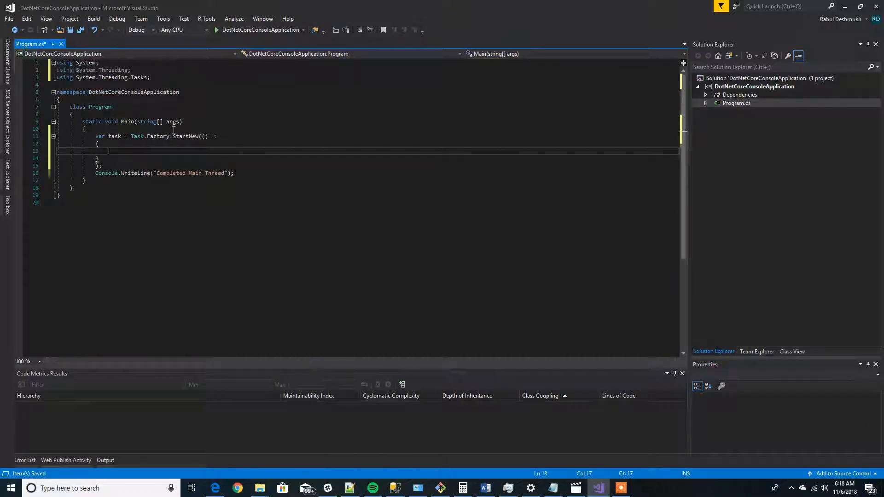
- Inside the lambda, sleep 3000 ms and write "Task 1 is completed" to the console
{"action": "type", "text": "Thread.Sleep("}
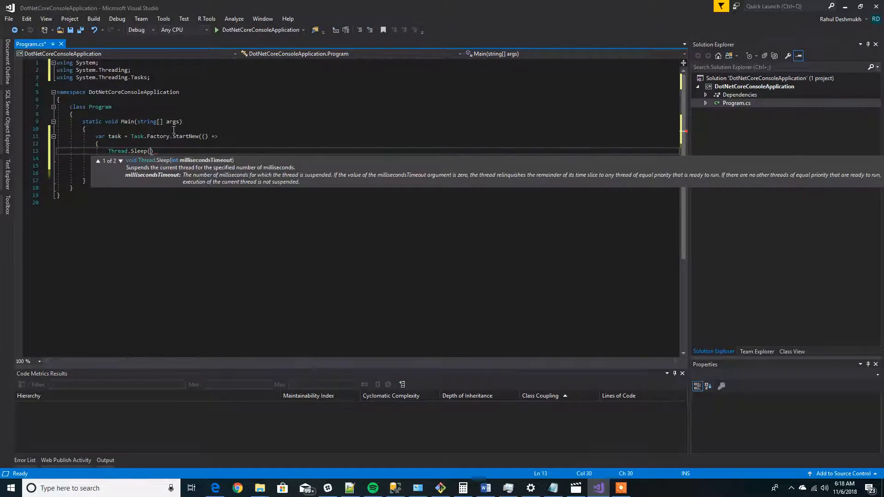
{"action": "type", "text": "3000"}
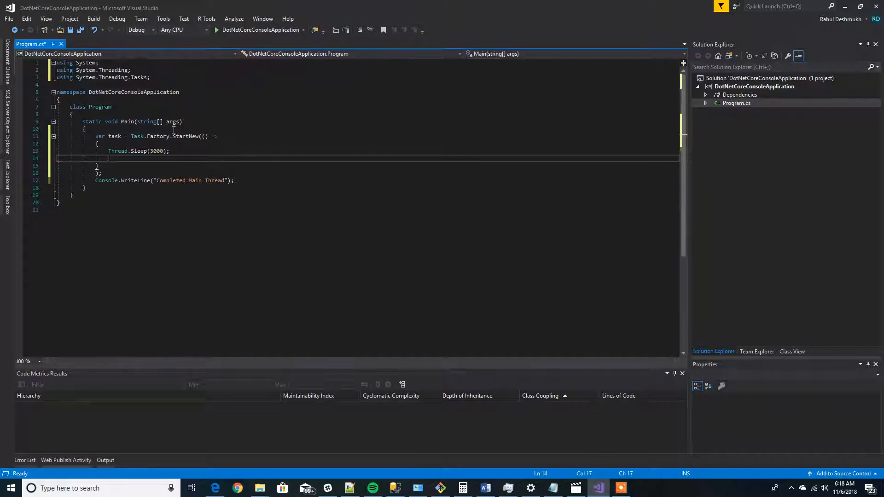
{"action": "type", "text": "Console.WriteLine("}
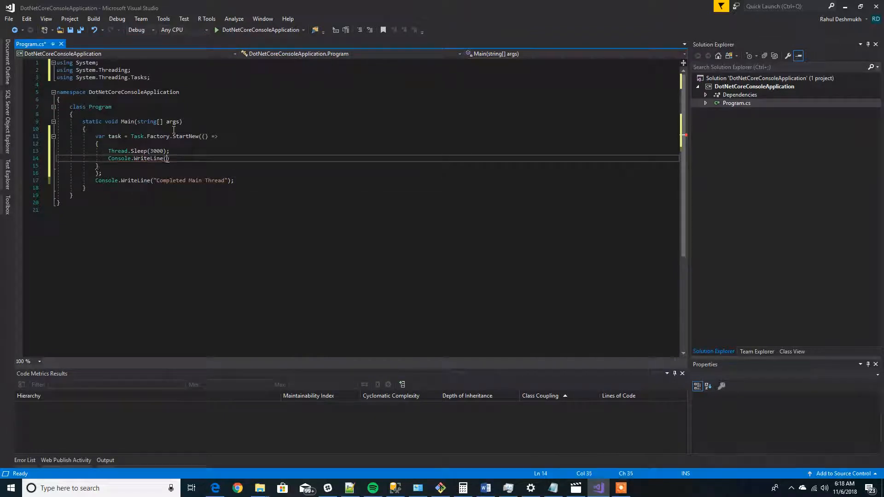
{"action": "type", "text": "\""}
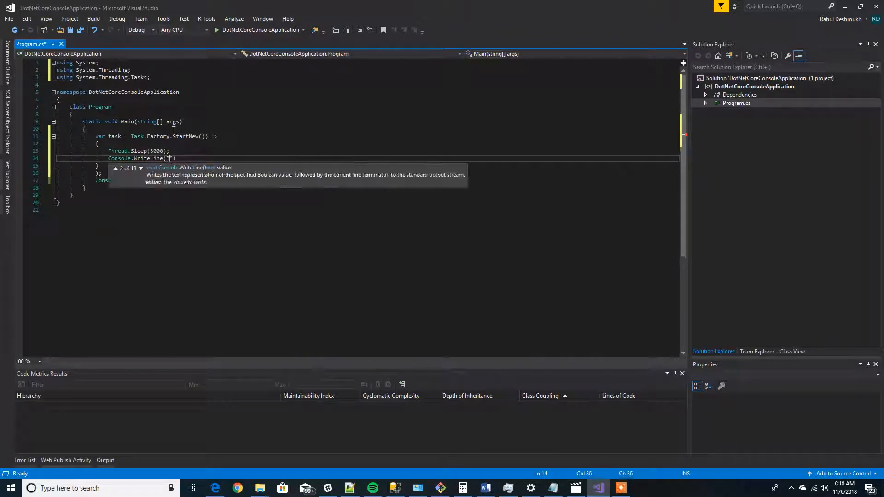
{"action": "type", "text": "Task 1"}
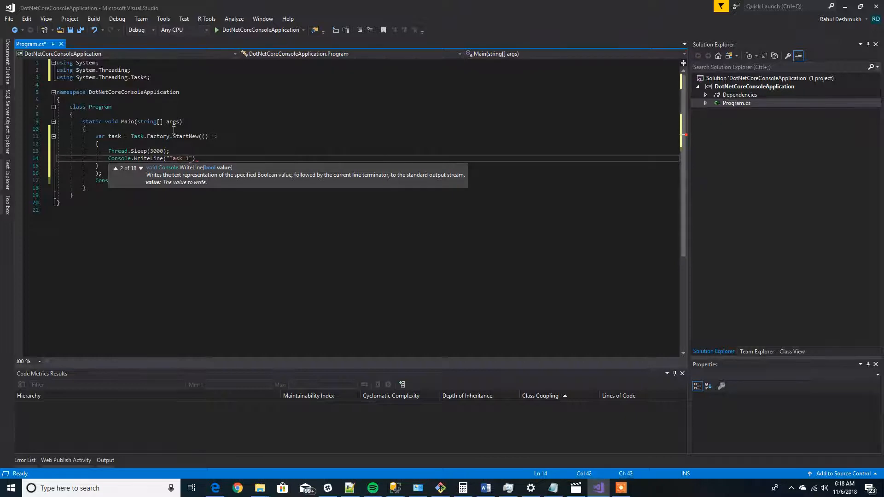
{"action": "type", "text": "is c"}
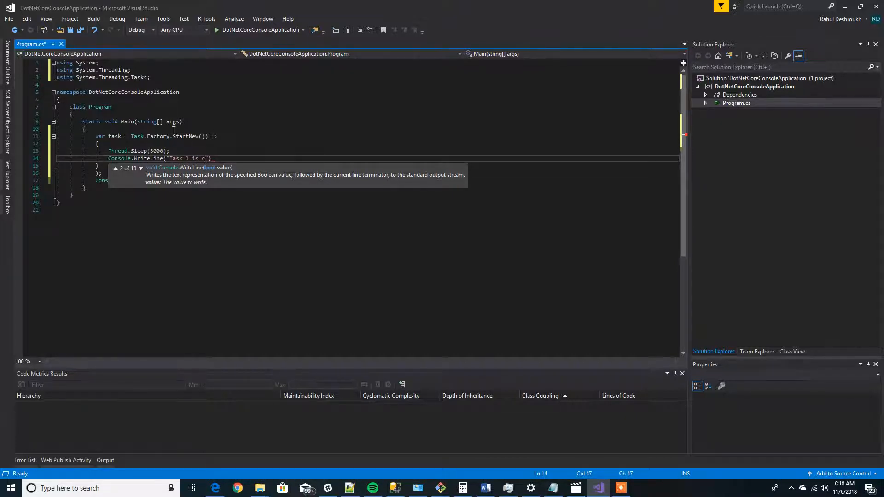
{"action": "type", "text": "ompleted"}
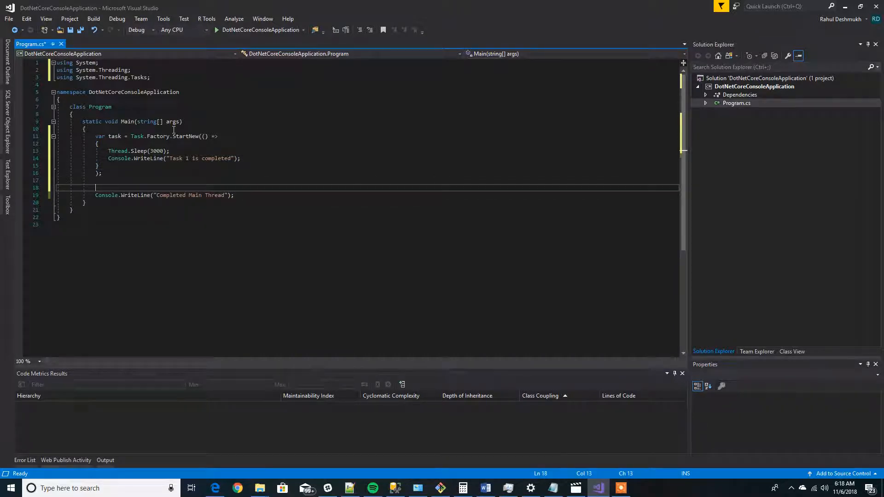
- Call task.Wait(); before the final Console.WriteLine in Main
{"action": "type", "text": "task.Wait("}
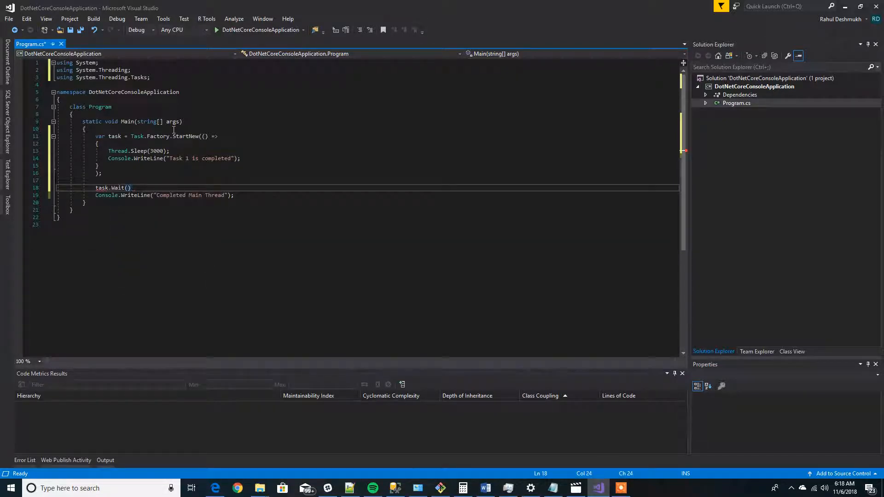
{"action": "type", "text": ";"}
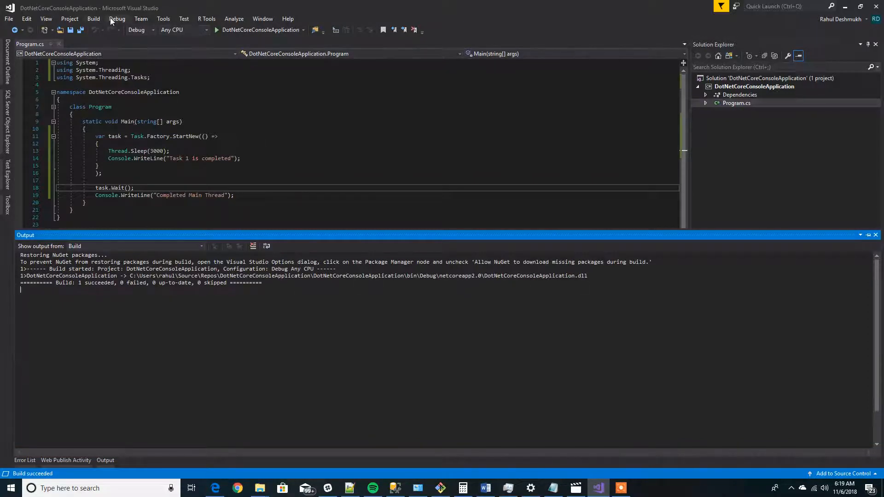
- Run the app without debugging; console shows Task 1 is completed, then Completed Main Thread
{"action": "left_click", "coordinate": [117, 18]}
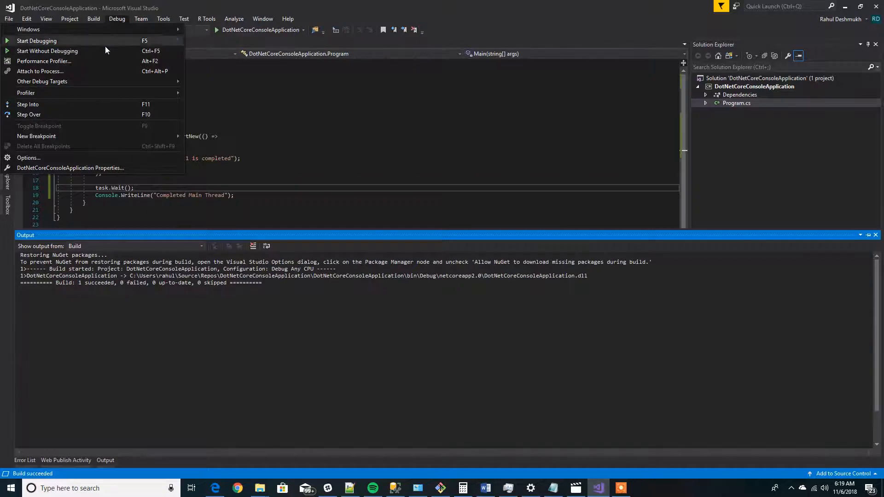
{"action": "left_click", "coordinate": [47, 51]}
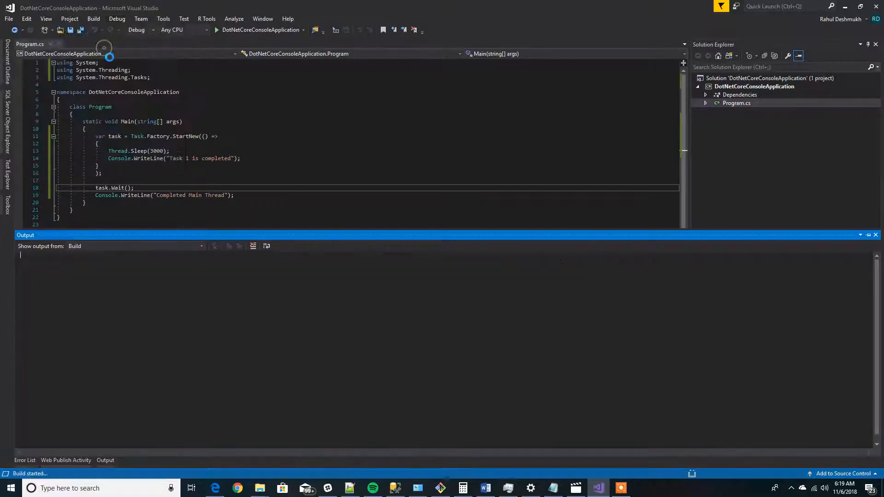
{"action": "left_click", "coordinate": [216, 30]}
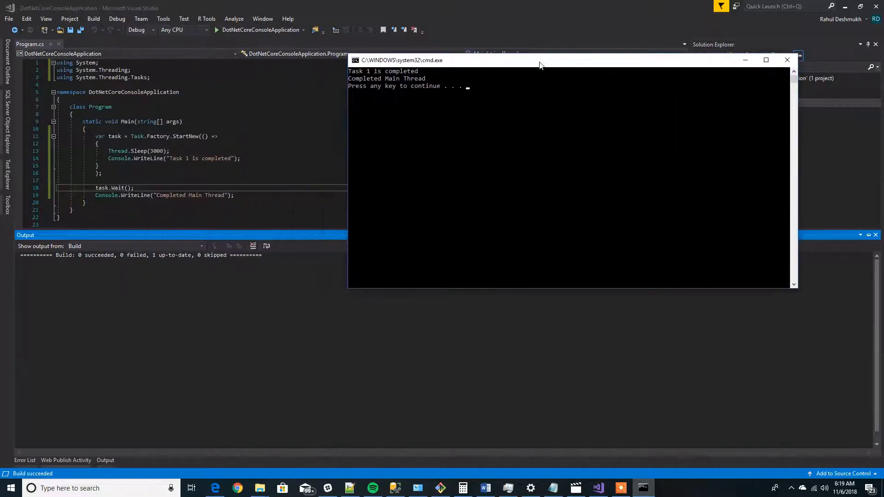
{"action": "mouse_move", "coordinate": [411, 201]}
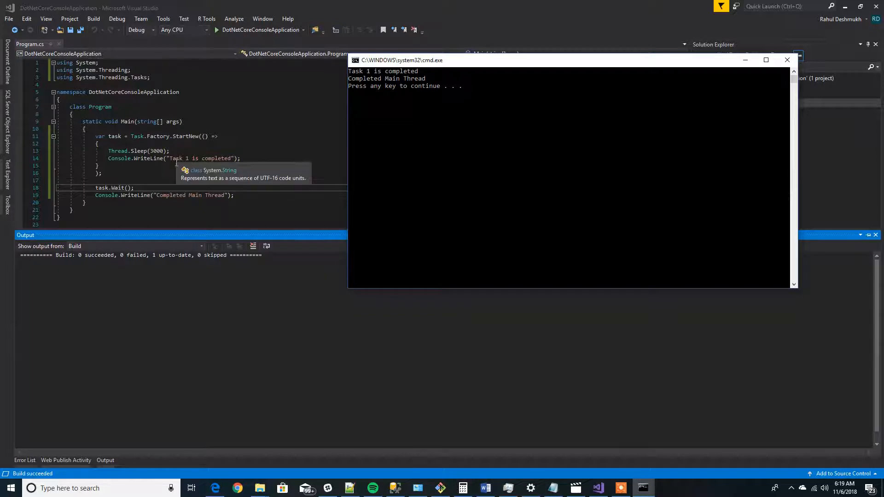
{"action": "mouse_move", "coordinate": [215, 184]}
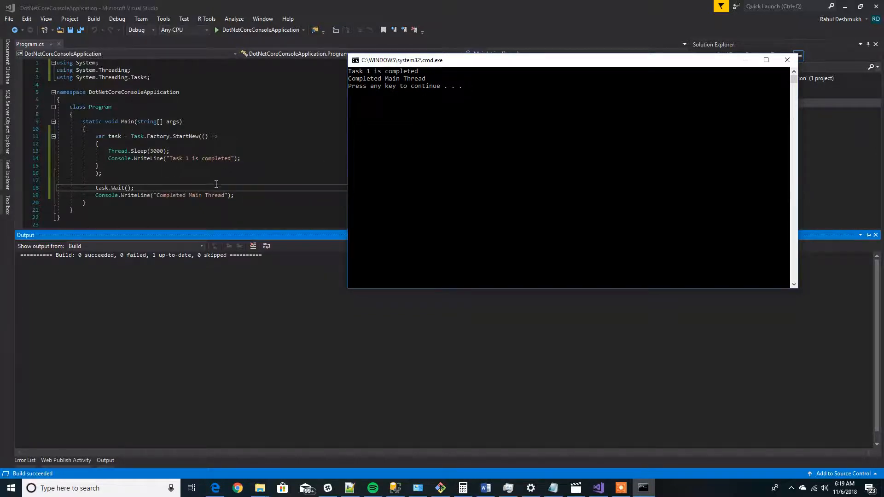
{"action": "mouse_move", "coordinate": [157, 151]}
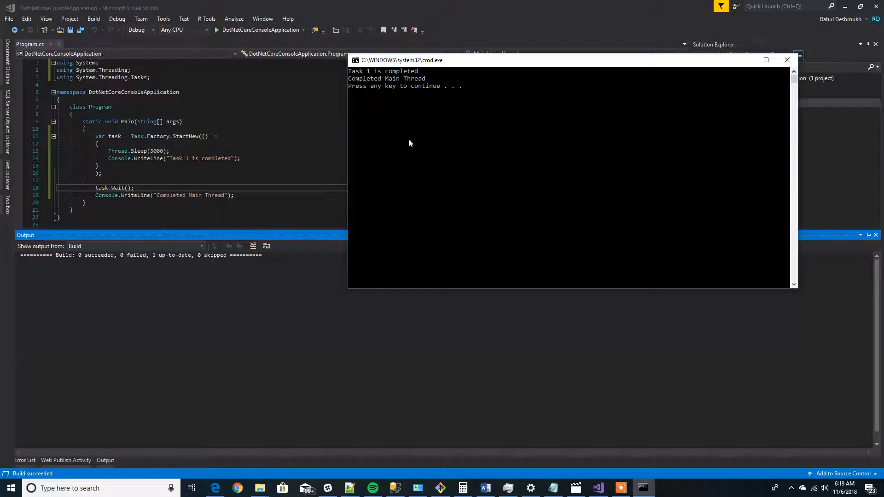
{"action": "mouse_move", "coordinate": [436, 140]}
{"action": "type", "text": ".ContinueWith;"}
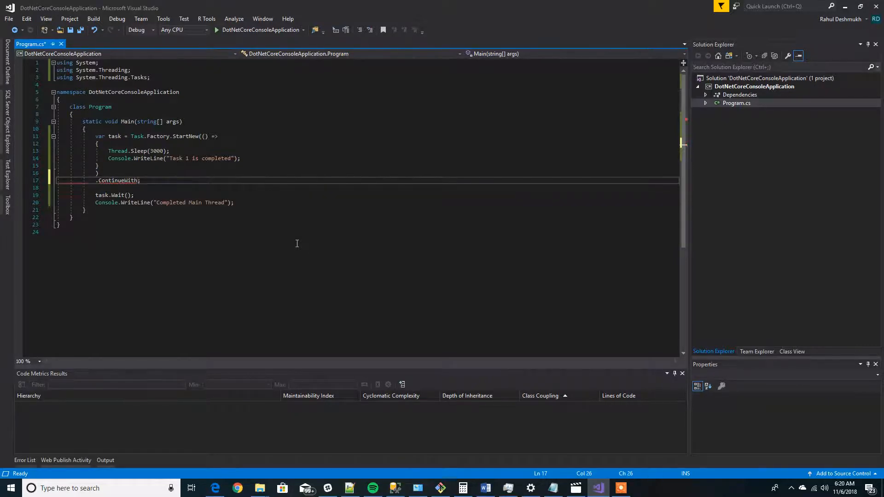
- Chain .ContinueWith((task) => { }) onto the StartNew task with its own body block
{"action": "type", "text": "("}
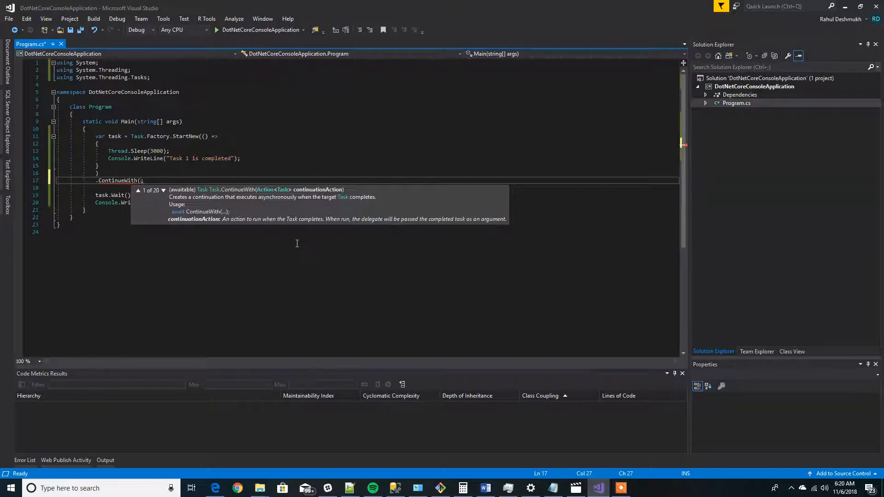
{"action": "type", "text": "("}
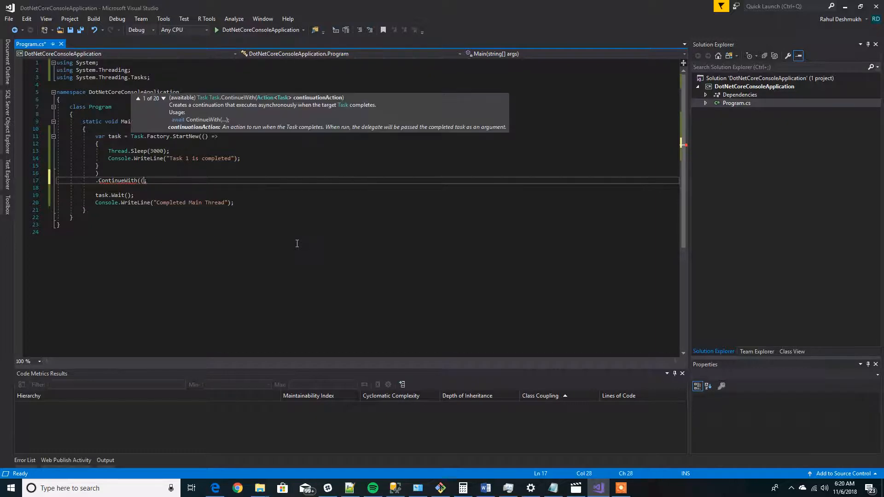
{"action": "type", "text": "task1"}
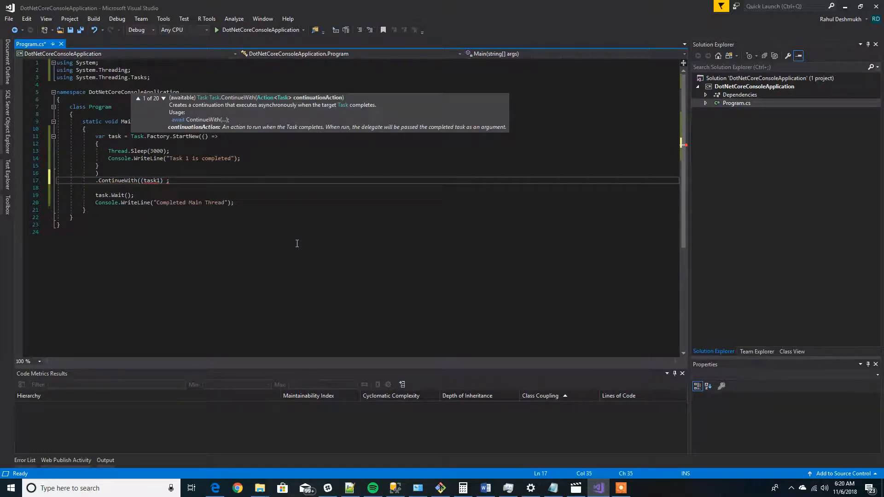
{"action": "type", "text": "=>"}
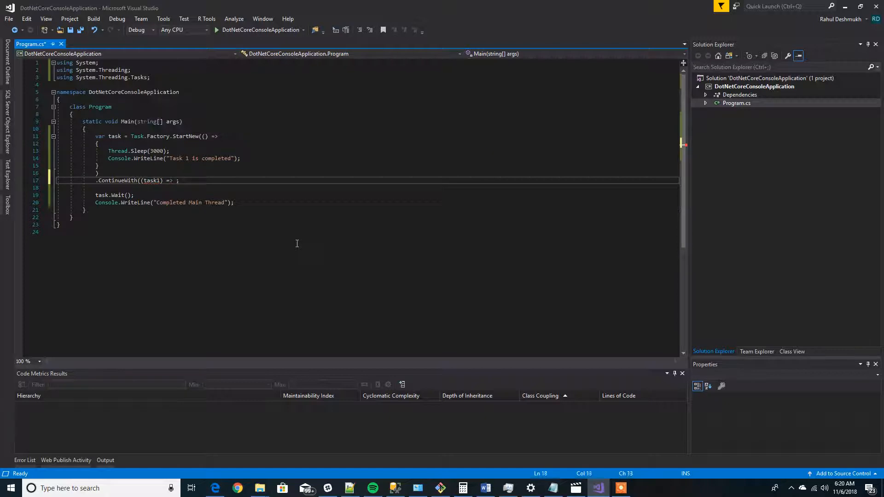
{"action": "key", "text": "Enter"}
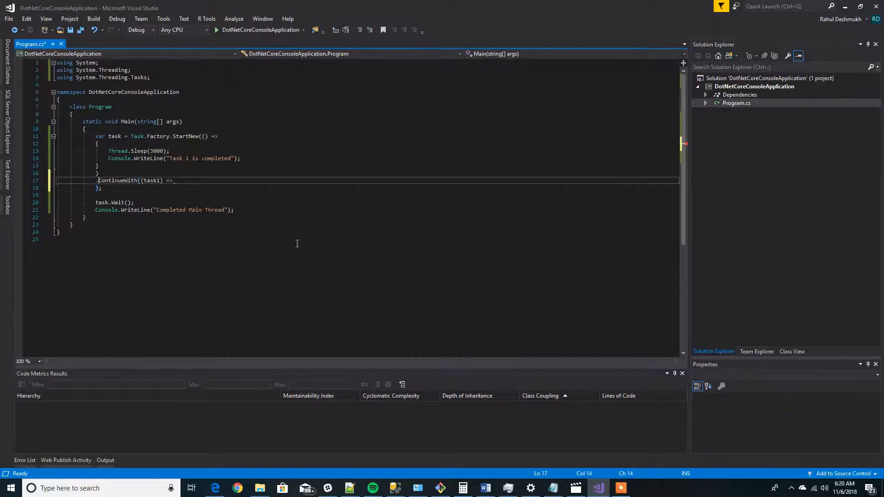
{"action": "key", "text": "enter"}
{"action": "type", "text": "{"}
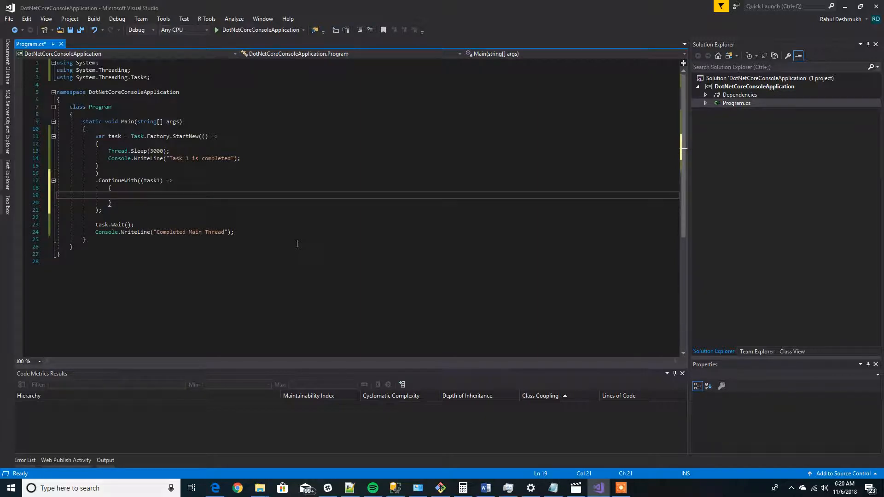
- In the continuation, sleep 3000 ms and write "Task 2 is completed" to the console
{"action": "type", "text": "Th"}
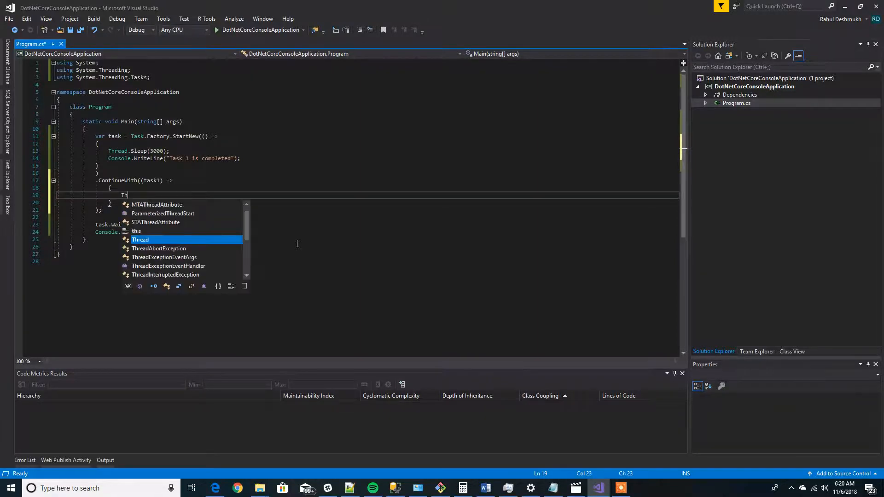
{"action": "type", "text": "read.Sleep("}
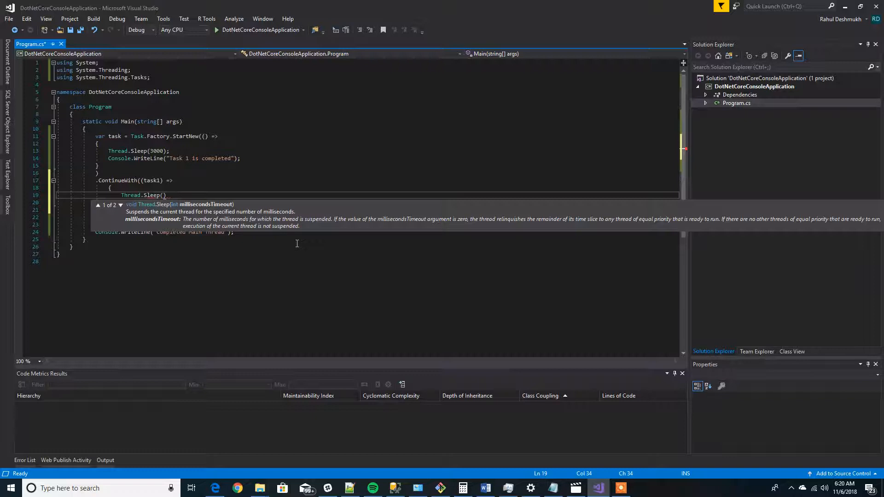
{"action": "type", "text": "t"}
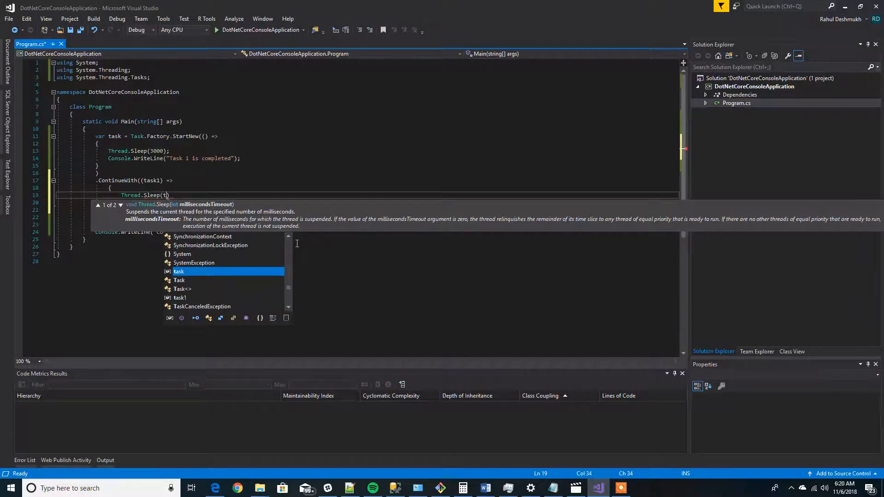
{"action": "type", "text": "3000)"}
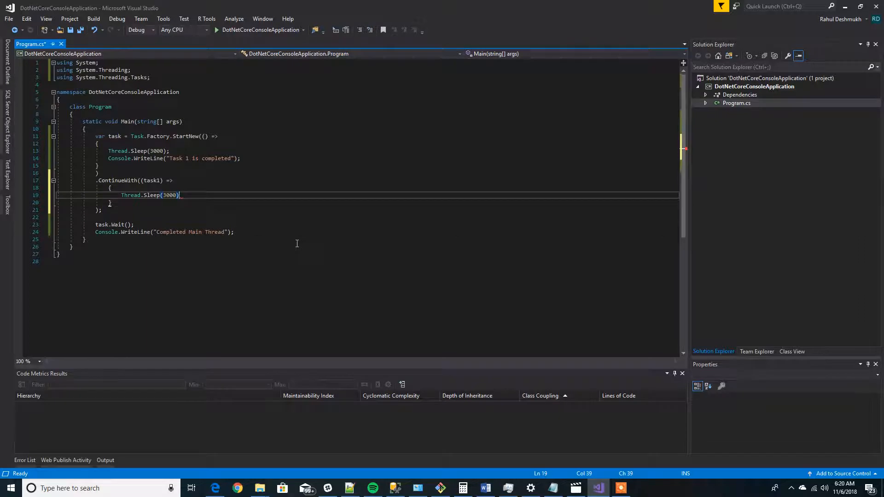
{"action": "type", "text": "Conso"}
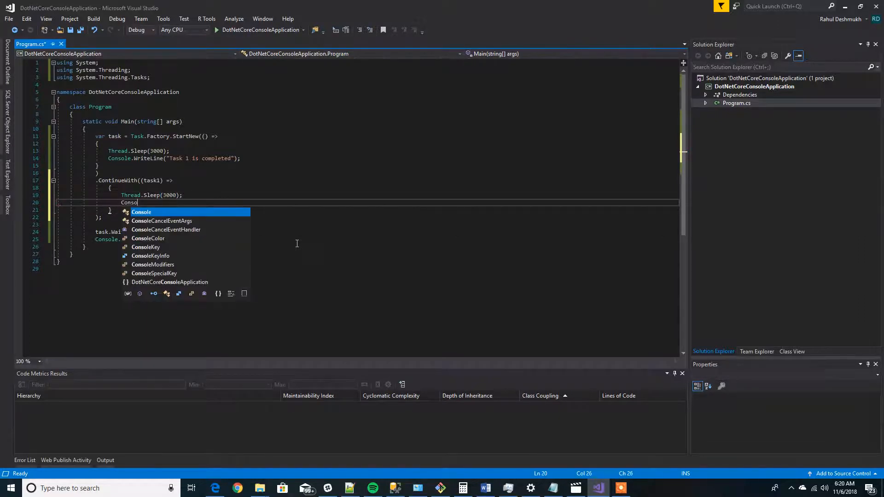
{"action": "type", "text": ".write"}
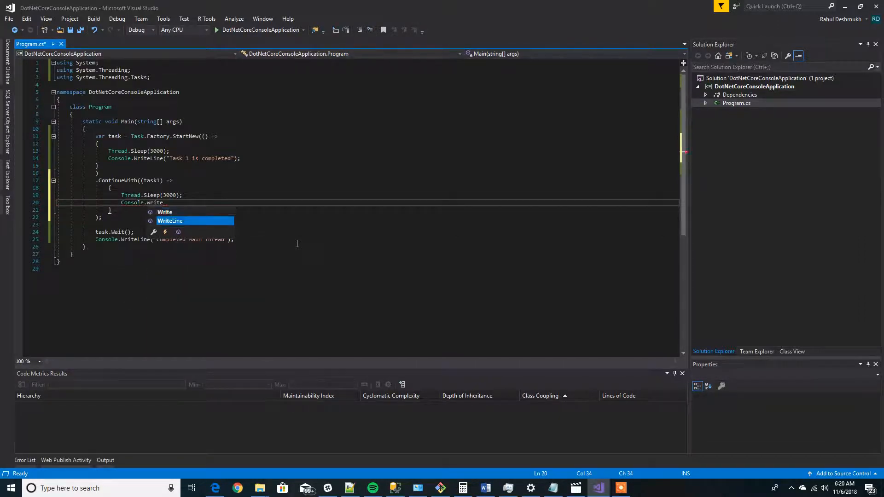
{"action": "type", "text": "WriteLine(\"Tra"}
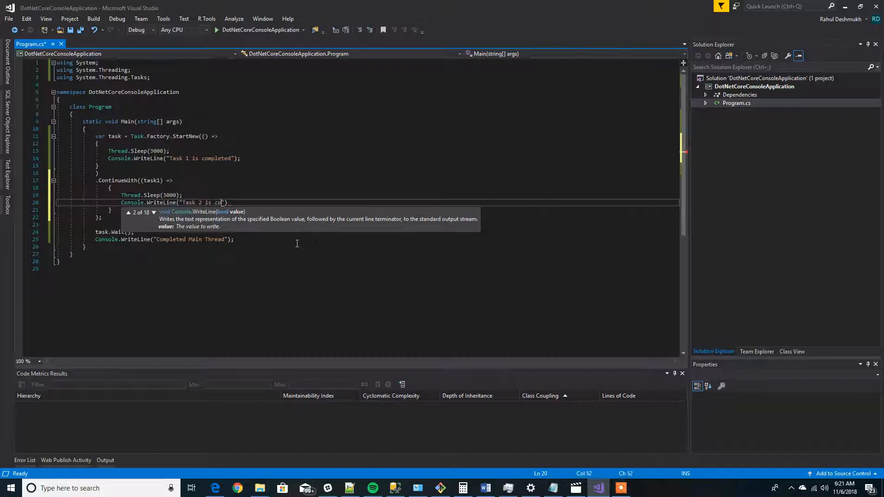
{"action": "type", "text": "mpleted"}
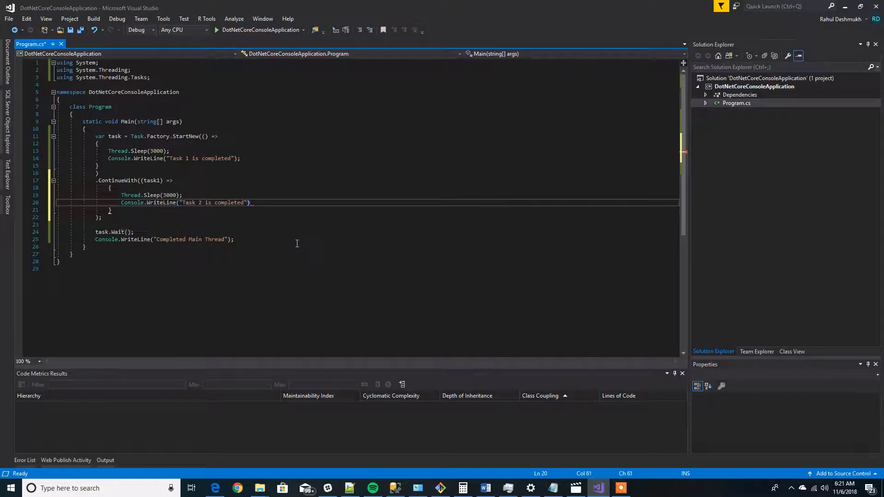
{"action": "type", "text": ";"}
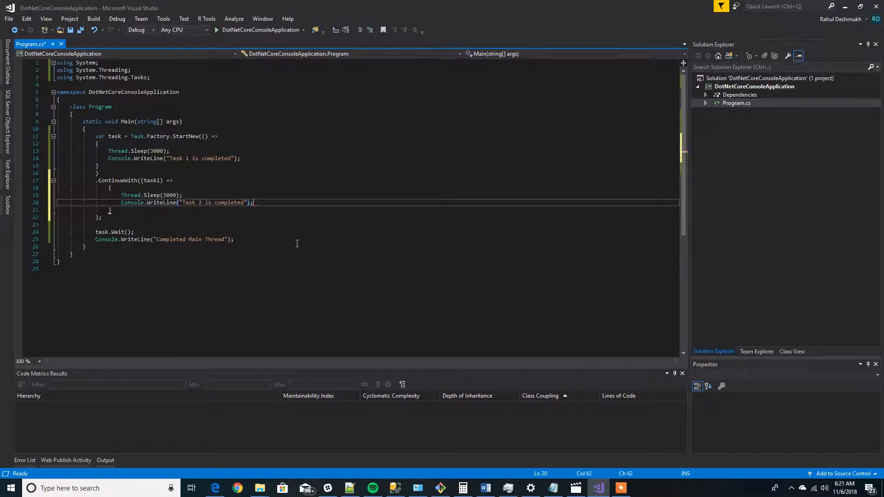
{"action": "left_click", "coordinate": [101, 218]}
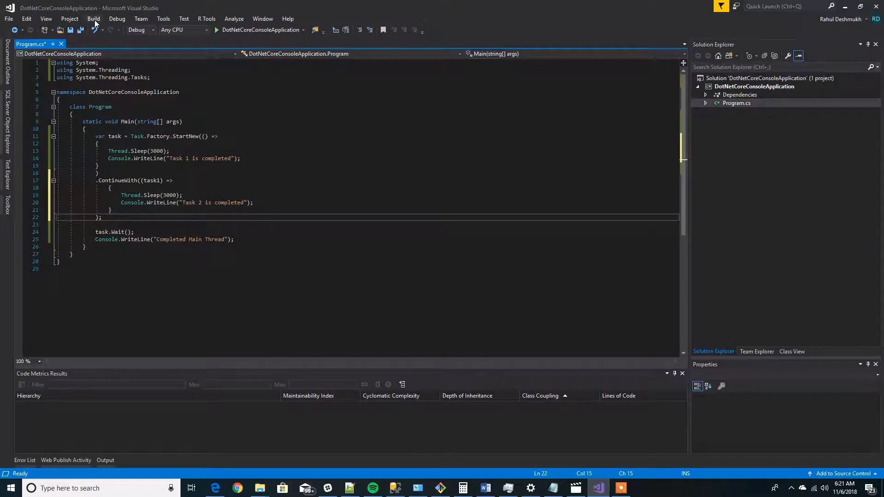
- Rebuild DotNetCoreConsoleApplication and run it, printing Task 1, Task 2, then Completed Main Thread
{"action": "left_click", "coordinate": [94, 19]}
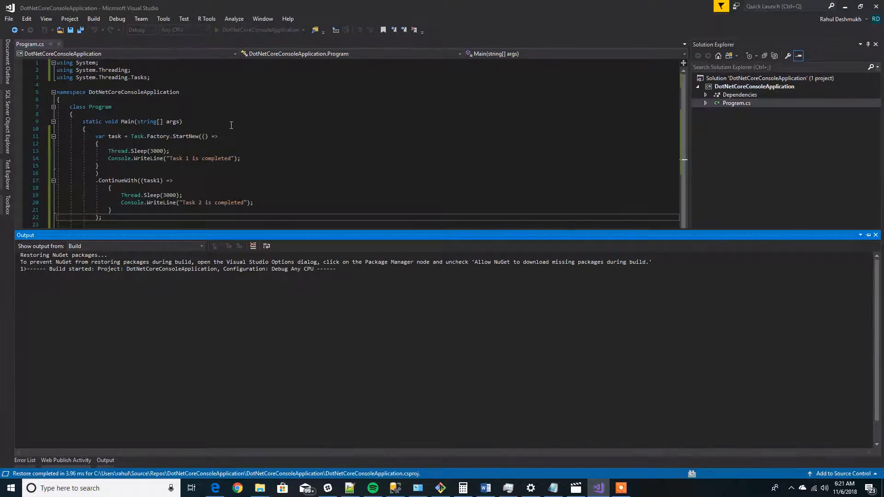
{"action": "left_click", "coordinate": [94, 19]}
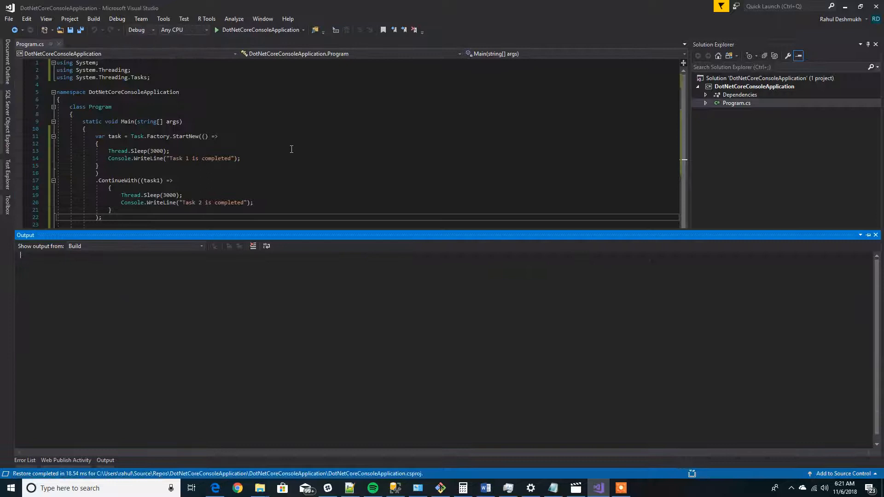
{"action": "left_click", "coordinate": [216, 29]}
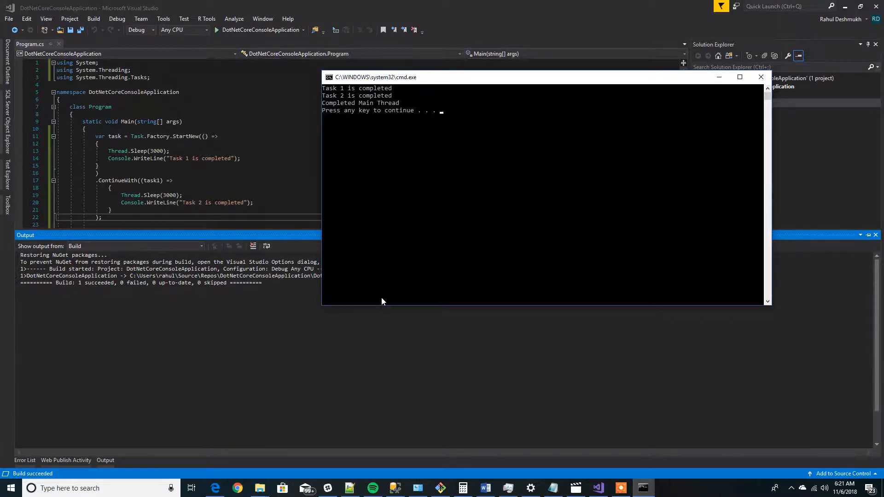
{"action": "mouse_move", "coordinate": [339, 179]}
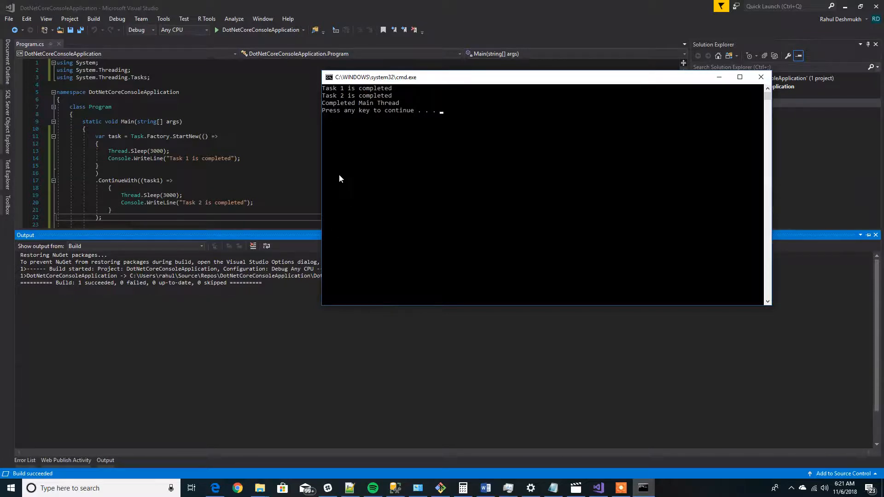
{"action": "mouse_move", "coordinate": [171, 140]}
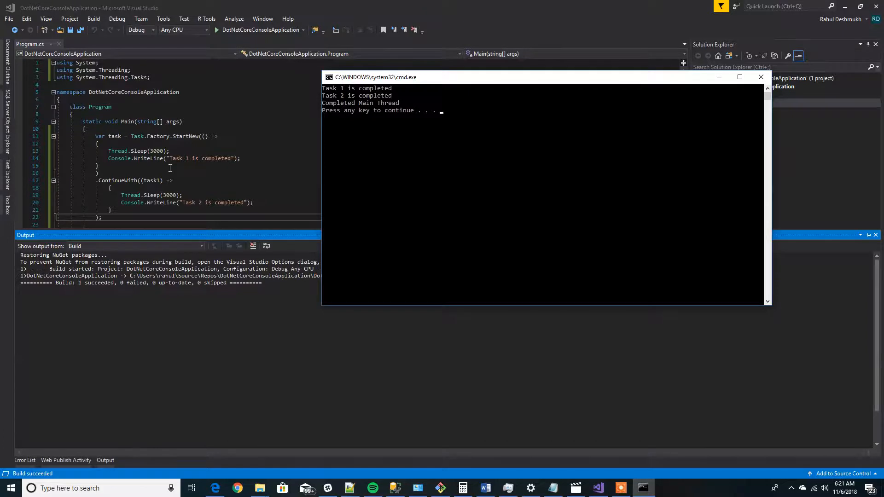
{"action": "mouse_move", "coordinate": [197, 203]}
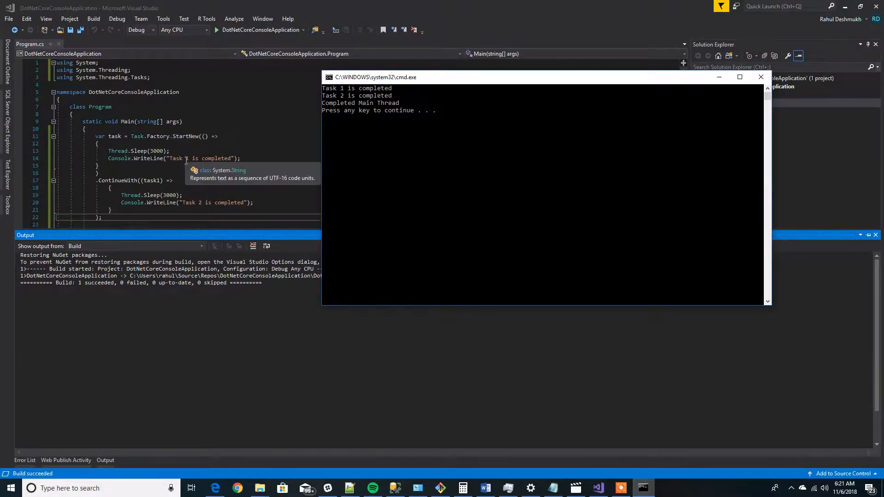
{"action": "mouse_move", "coordinate": [220, 179]}
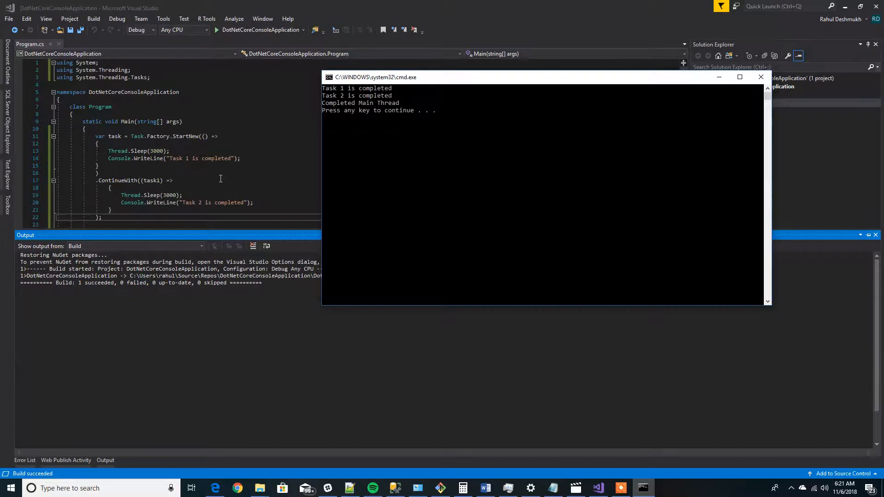
{"action": "mouse_move", "coordinate": [215, 190]}
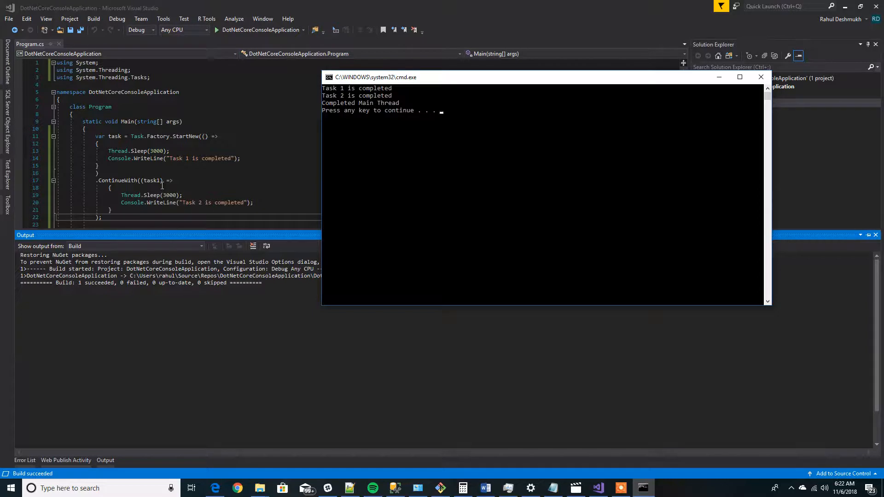
{"action": "mouse_move", "coordinate": [167, 195]}
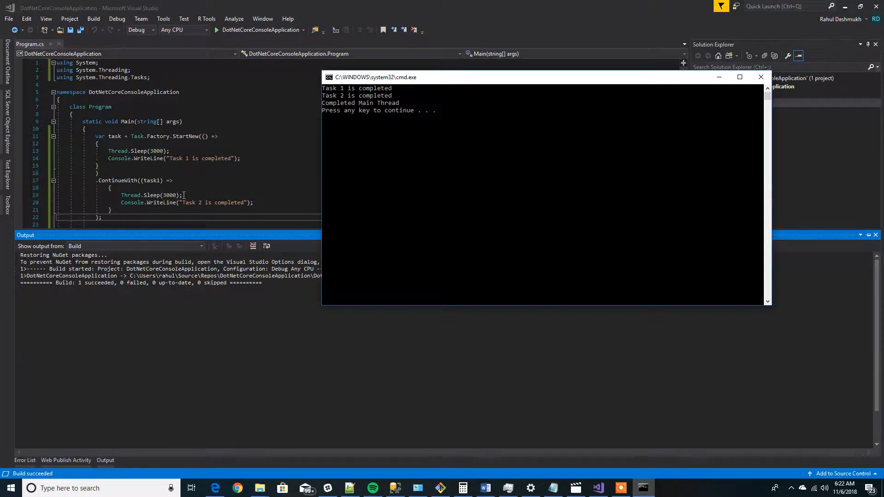
{"action": "mouse_move", "coordinate": [215, 188]}
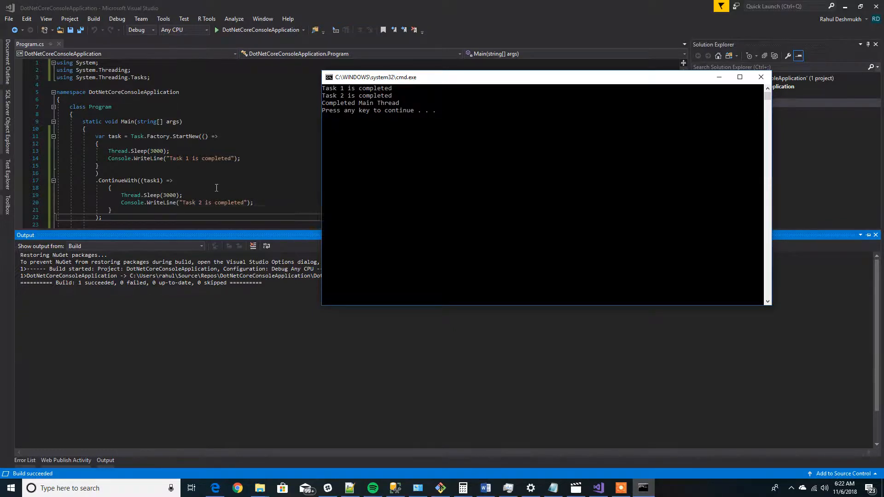
{"action": "scroll", "scroll_direction": "down", "scroll_amount": 3}
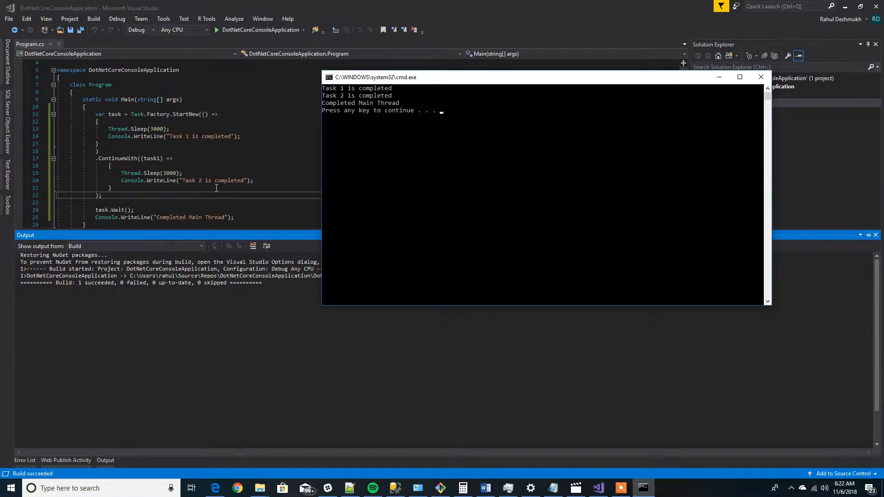
{"action": "mouse_move", "coordinate": [183, 199]}
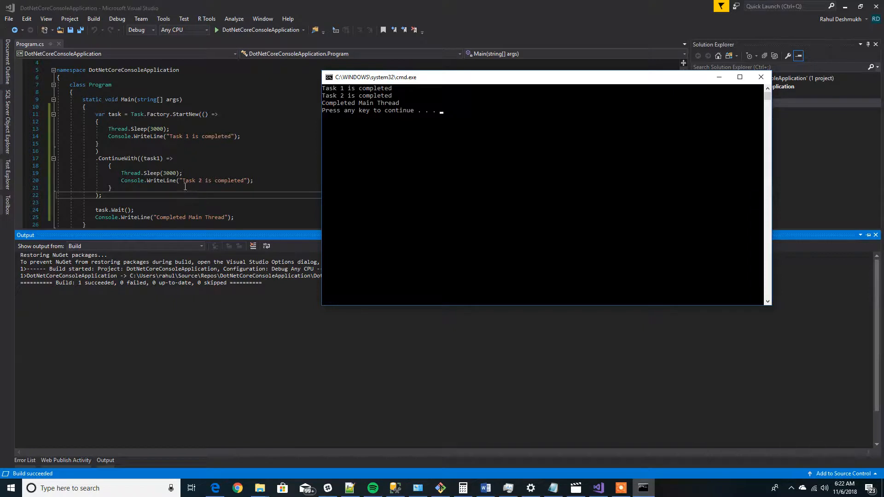
{"action": "mouse_move", "coordinate": [115, 114]}
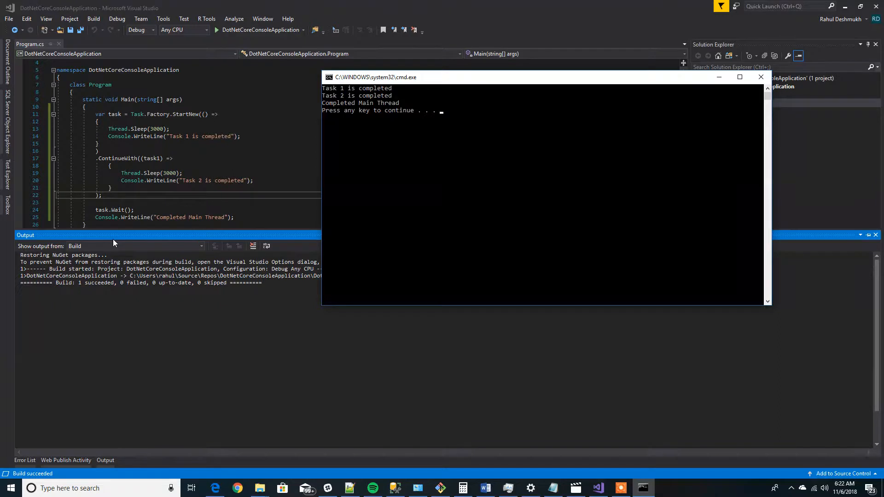
{"action": "mouse_move", "coordinate": [114, 210]}
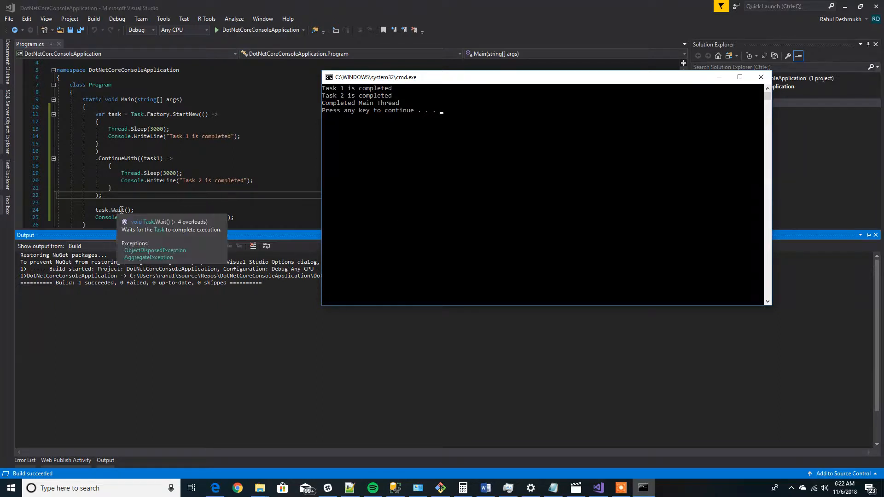
{"action": "mouse_move", "coordinate": [190, 115]}
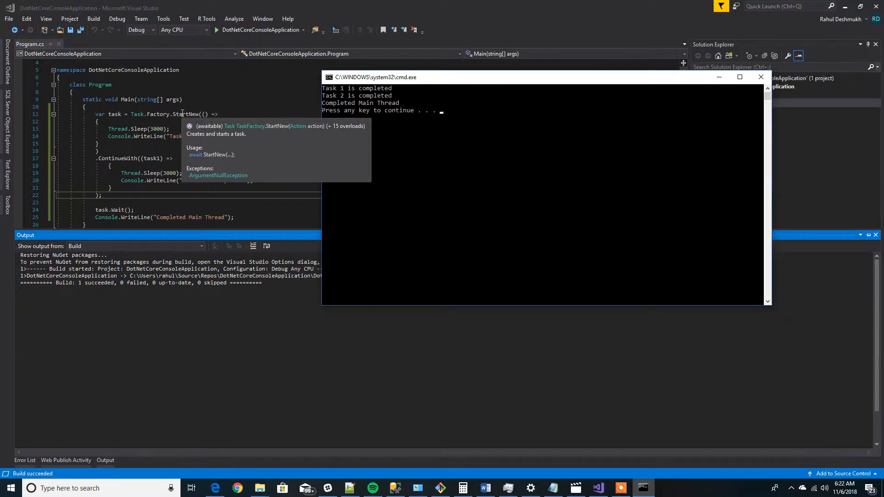
{"action": "mouse_move", "coordinate": [122, 159]}
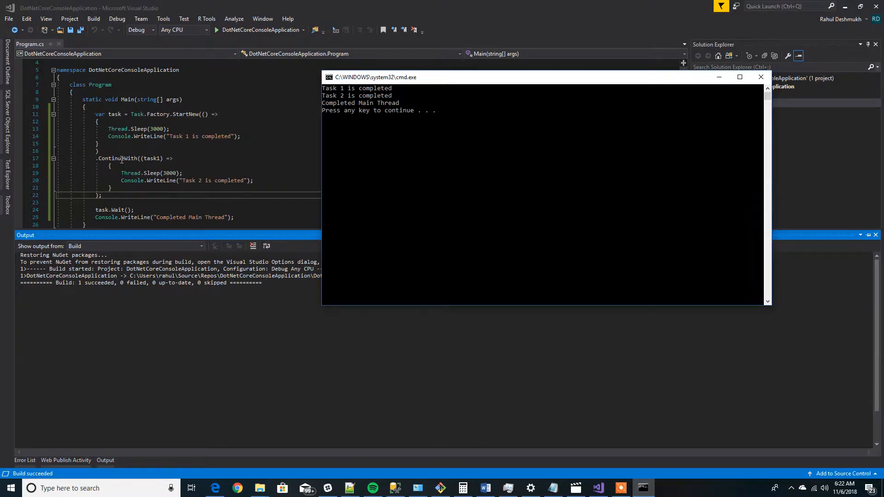
{"action": "mouse_move", "coordinate": [120, 158]}
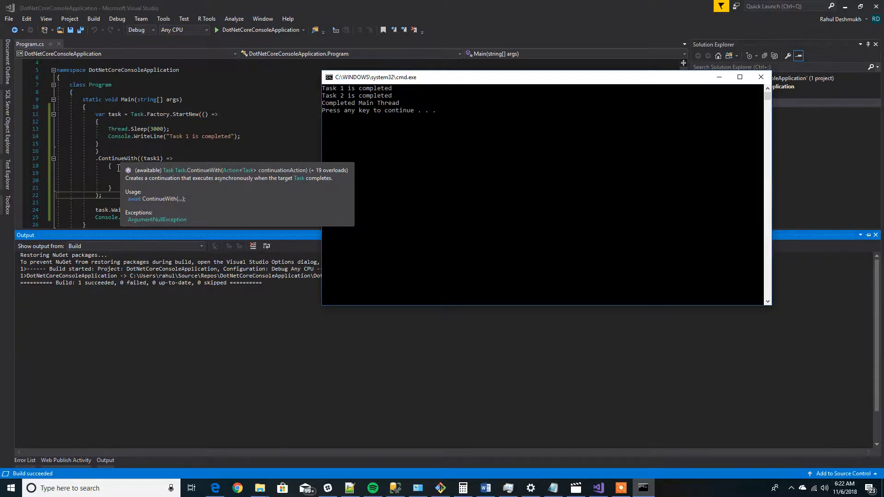
{"action": "mouse_move", "coordinate": [327, 168]}
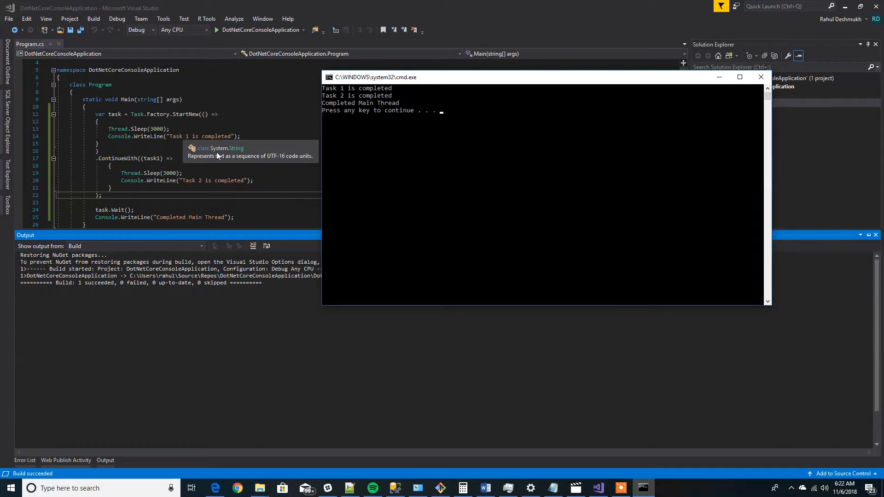
{"action": "mouse_move", "coordinate": [111, 206]}
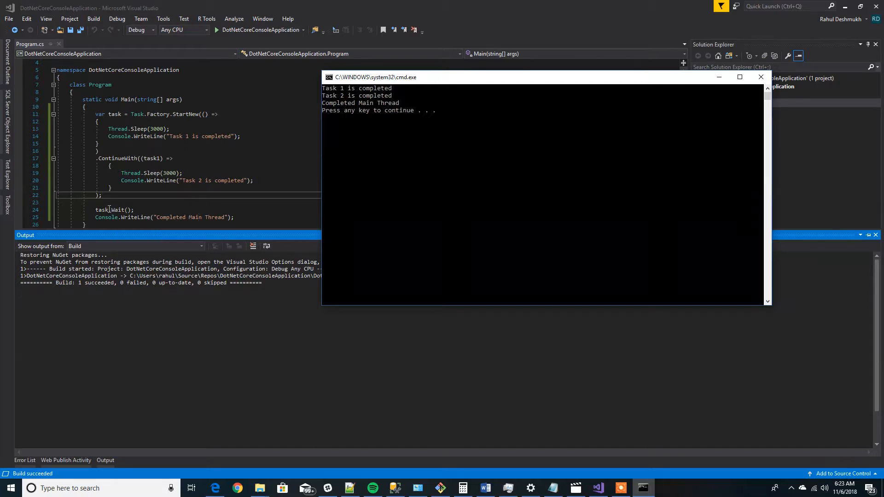
{"action": "mouse_move", "coordinate": [261, 168]}
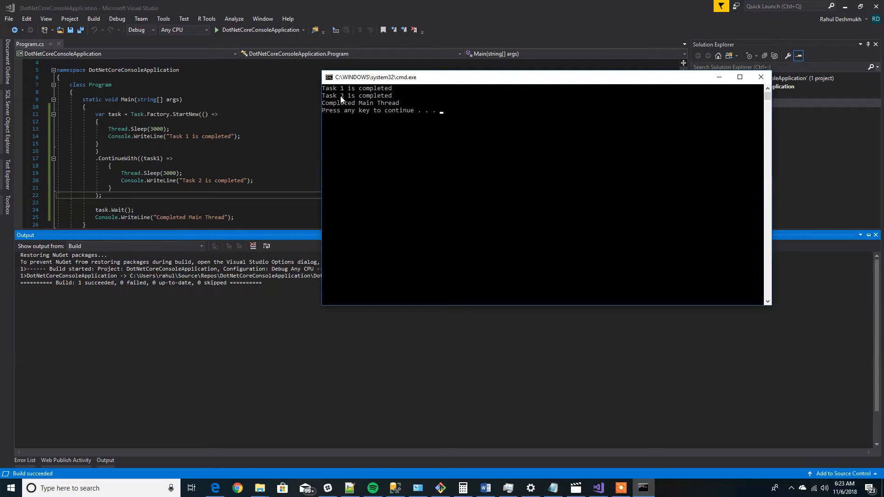
{"action": "mouse_move", "coordinate": [119, 167]}
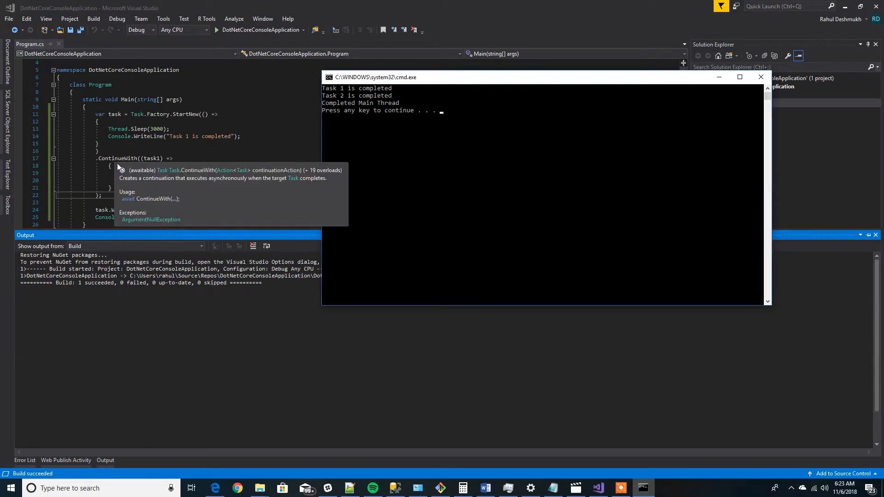